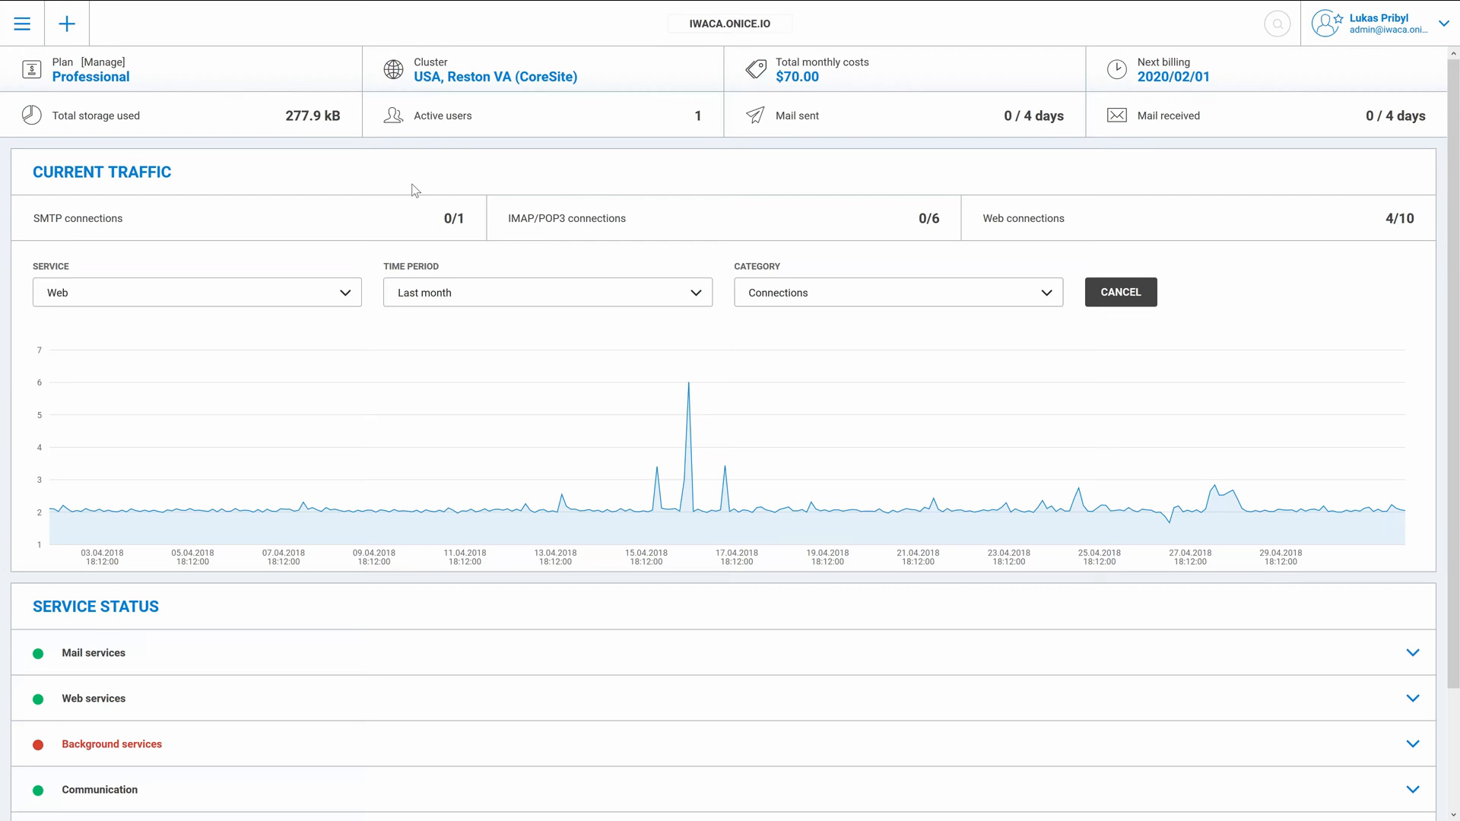
{"action": "mouse_move", "coordinate": [333, 169]}
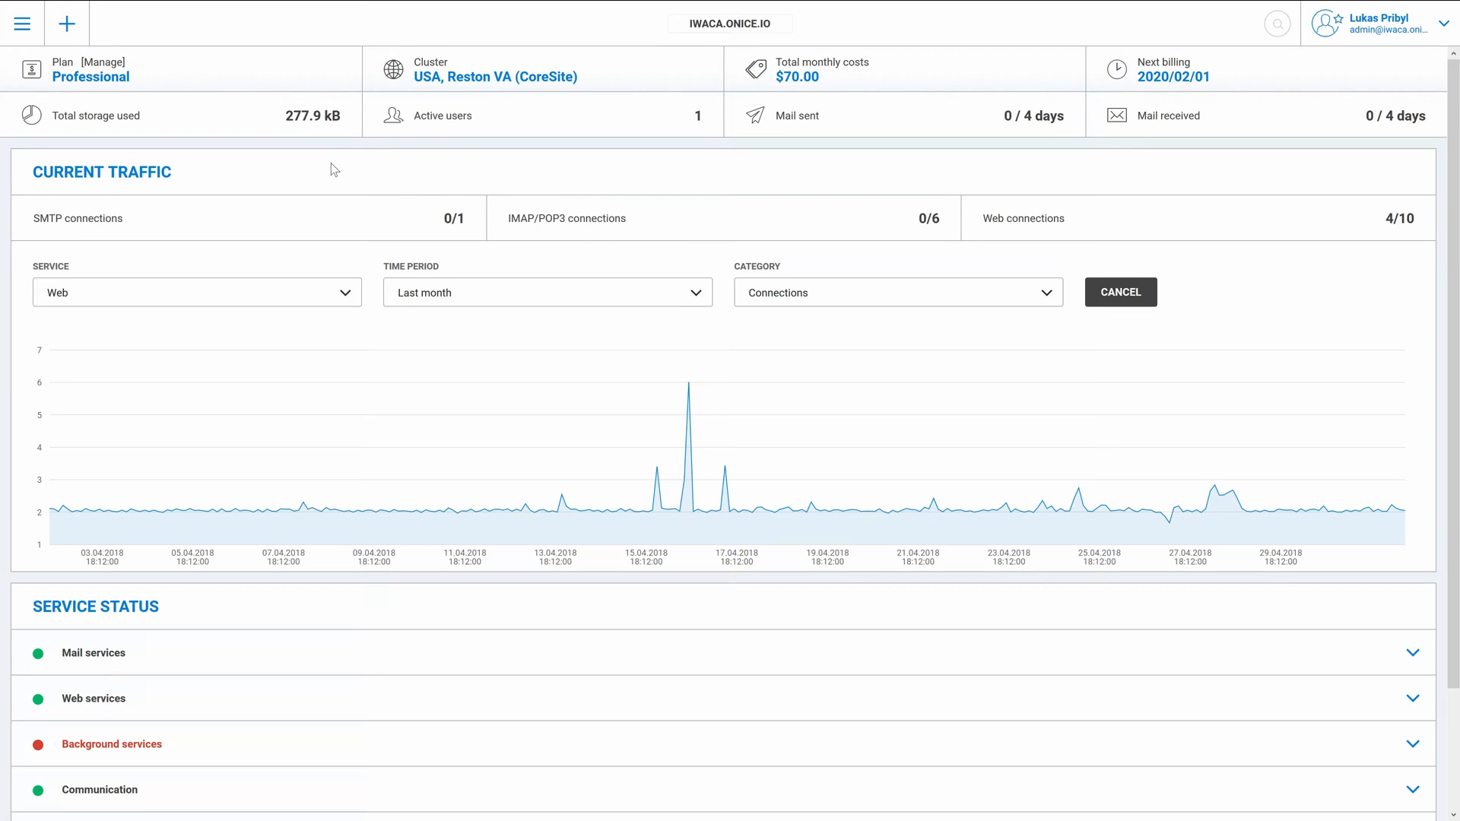
{"action": "mouse_move", "coordinate": [324, 173]}
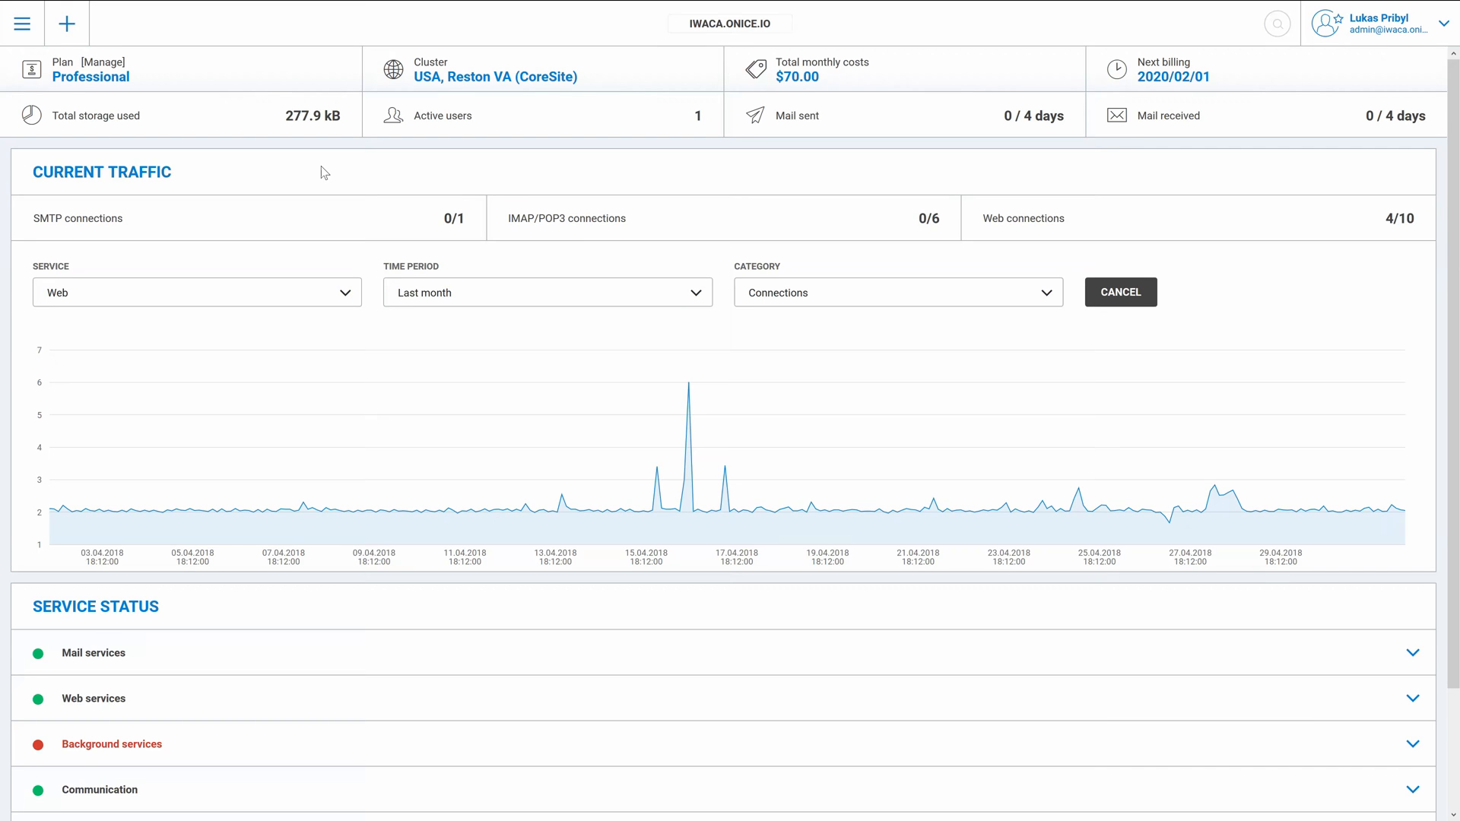
{"action": "mouse_move", "coordinate": [364, 188]}
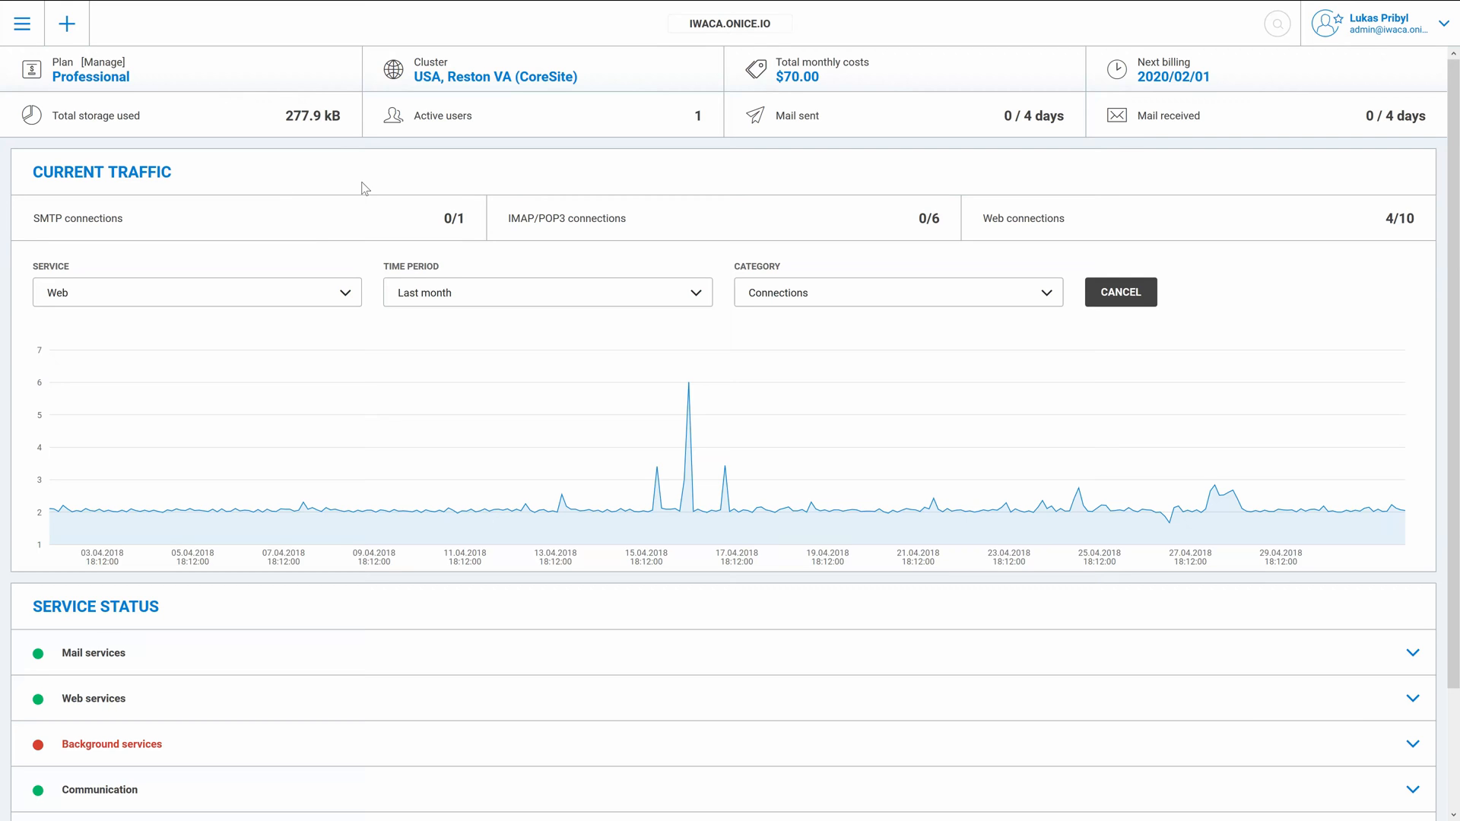
{"action": "mouse_move", "coordinate": [104, 62]}
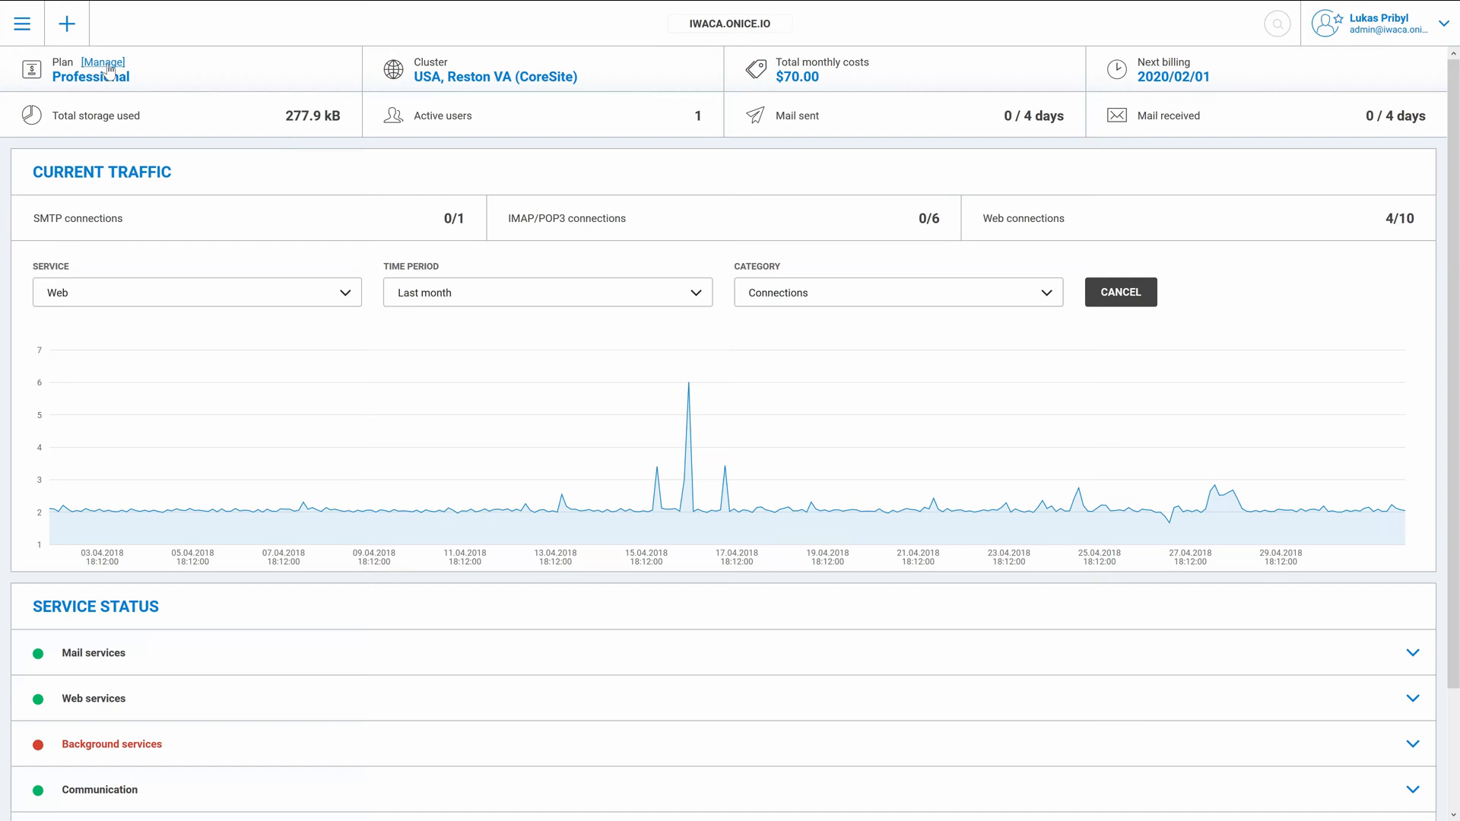
{"action": "mouse_move", "coordinate": [1336, 32]}
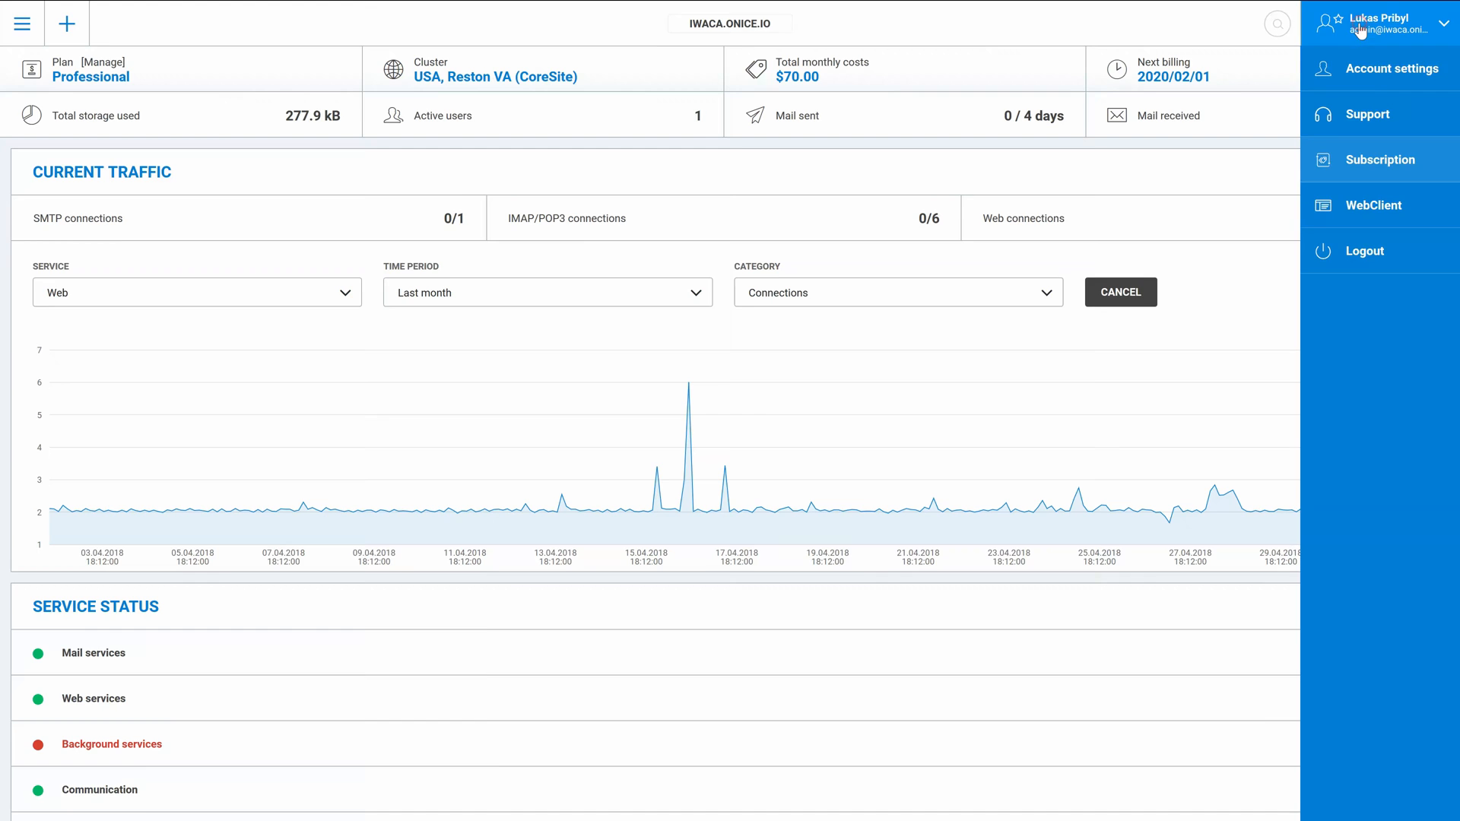
{"action": "mouse_move", "coordinate": [1378, 160]}
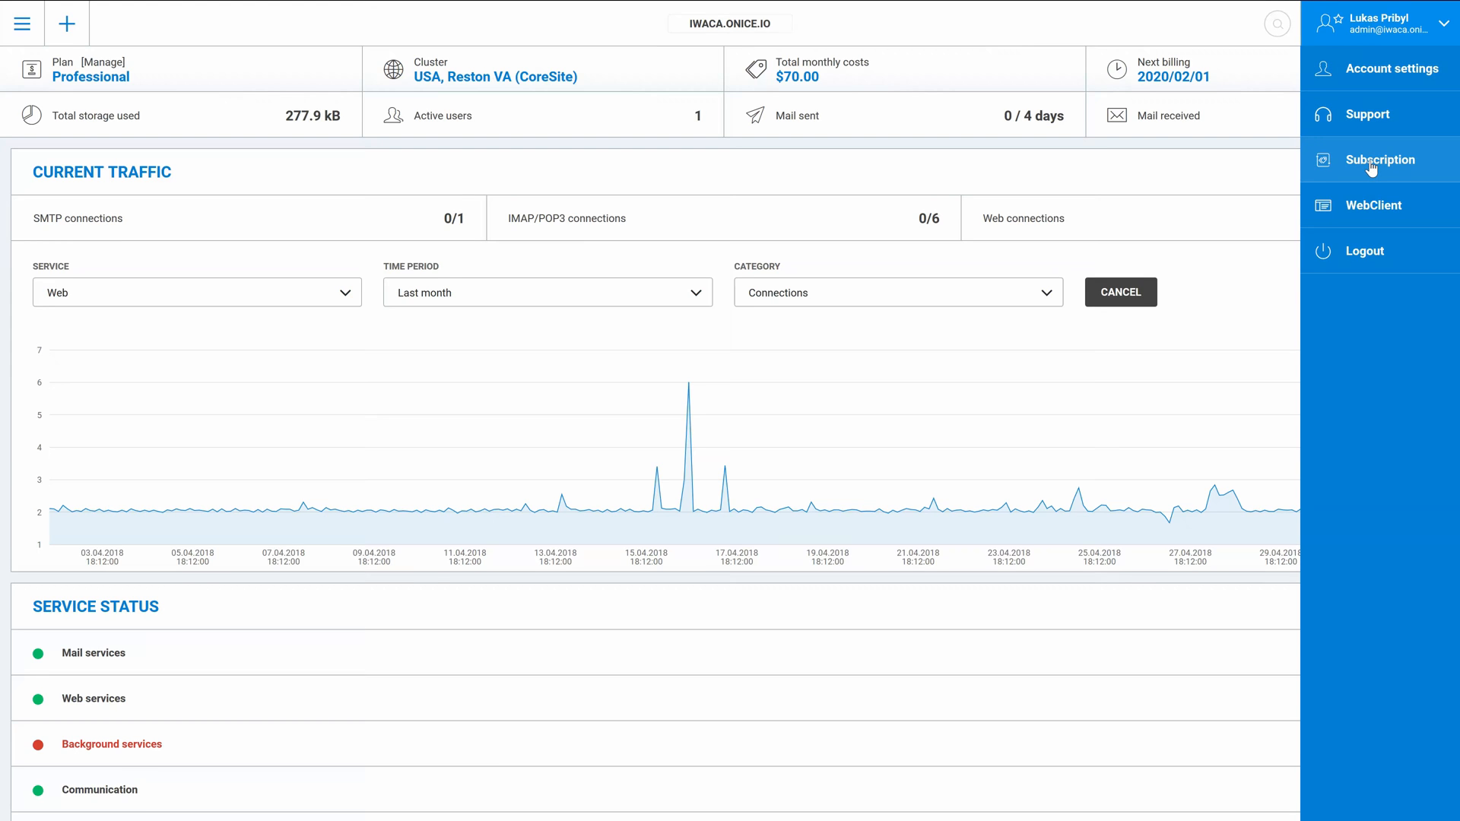
Step: Show the Subscription page with the Professional plan and payment details
{"action": "left_click", "coordinate": [1380, 159]}
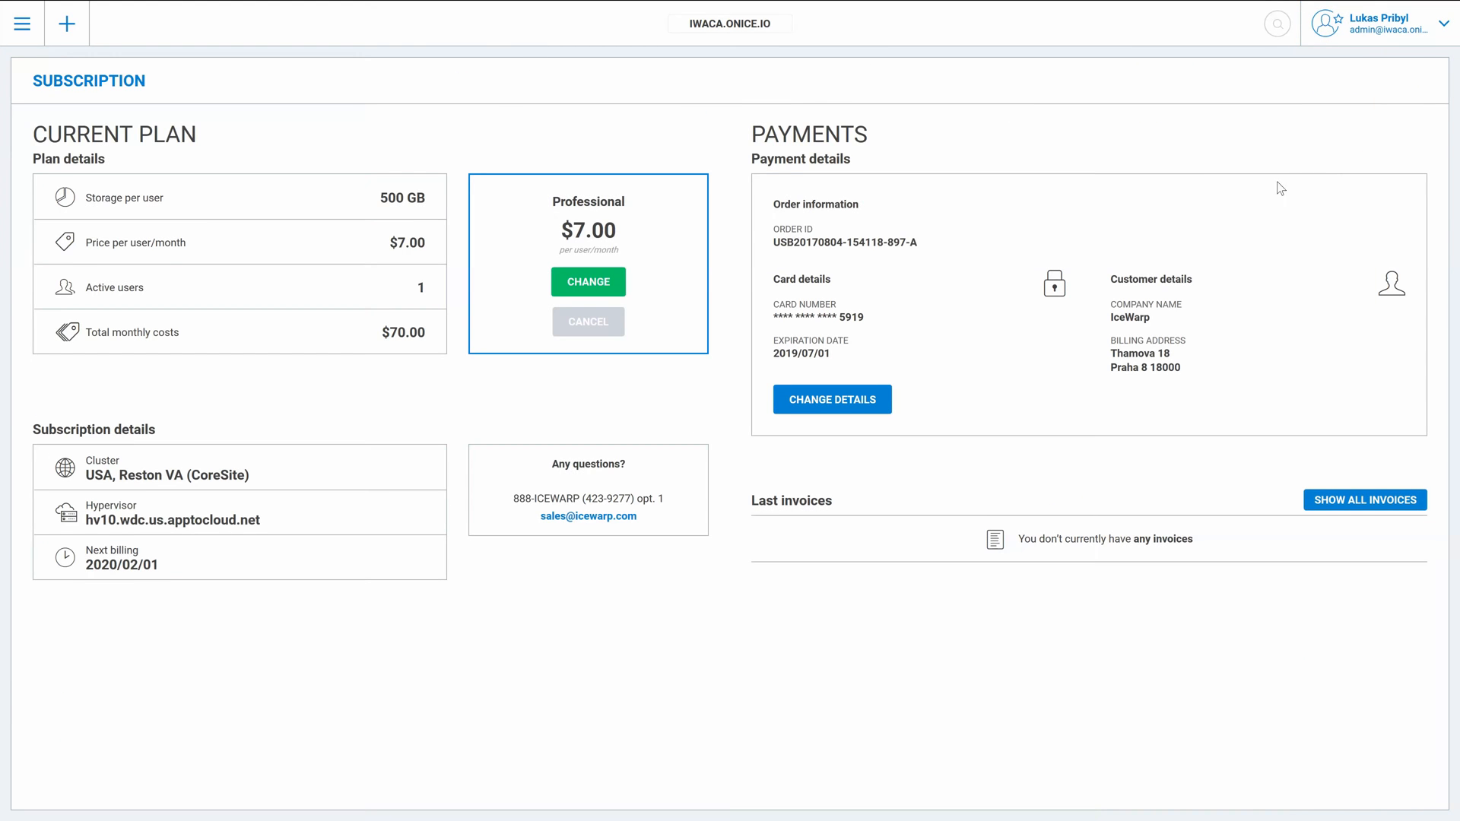
{"action": "mouse_move", "coordinate": [864, 202]}
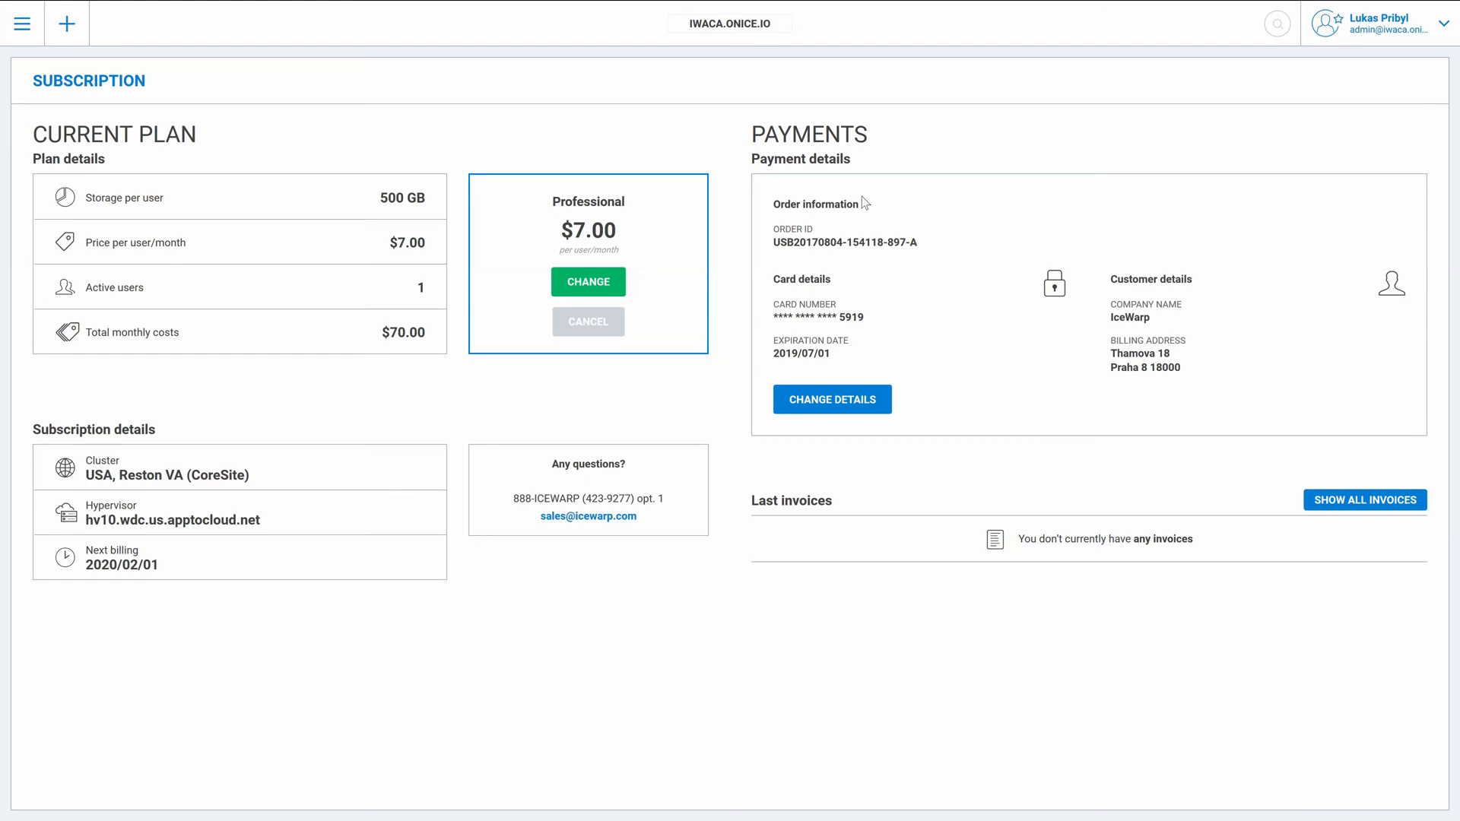
{"action": "mouse_move", "coordinate": [873, 198]}
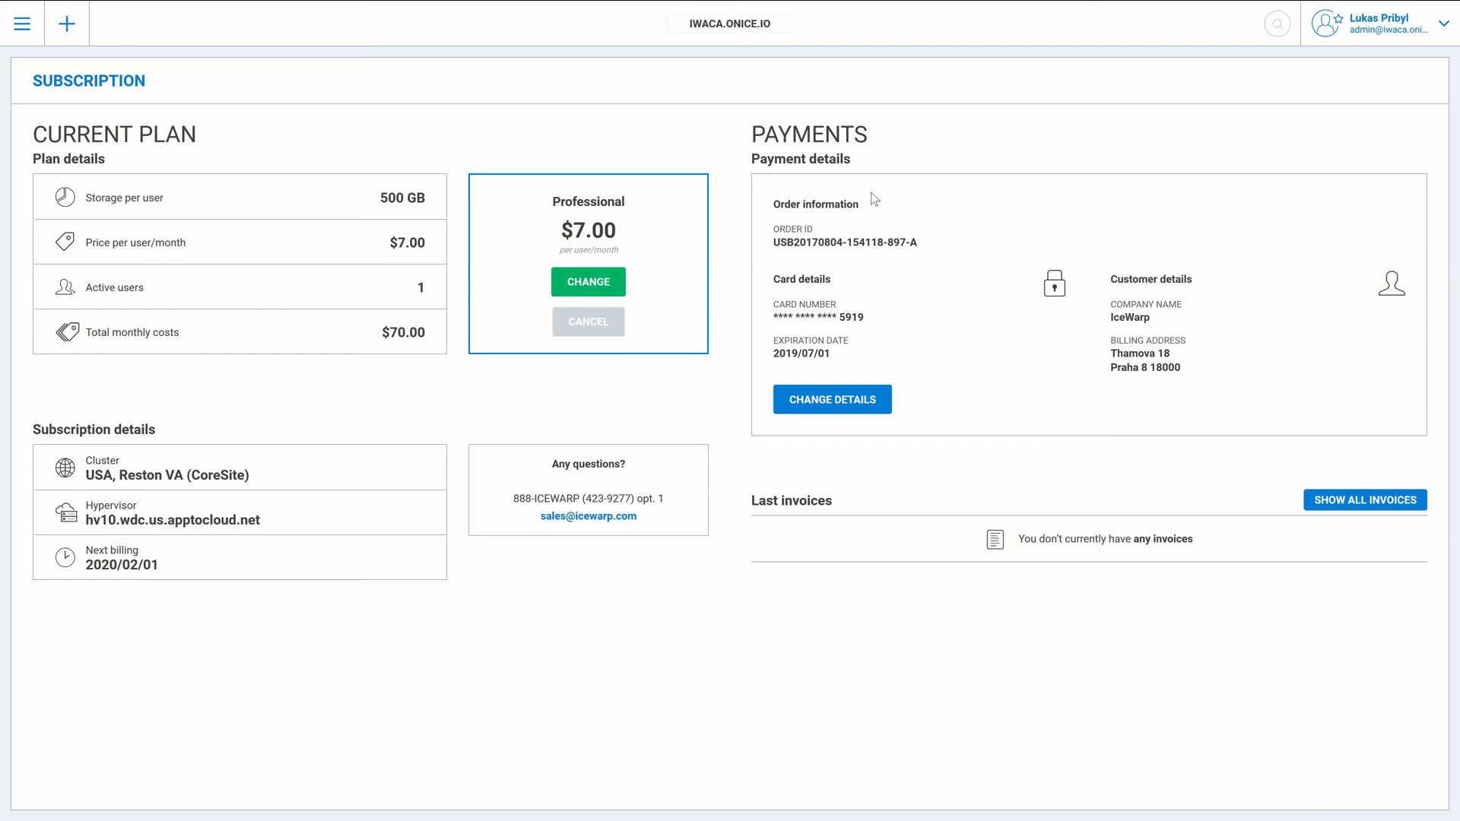
{"action": "mouse_move", "coordinate": [635, 320]}
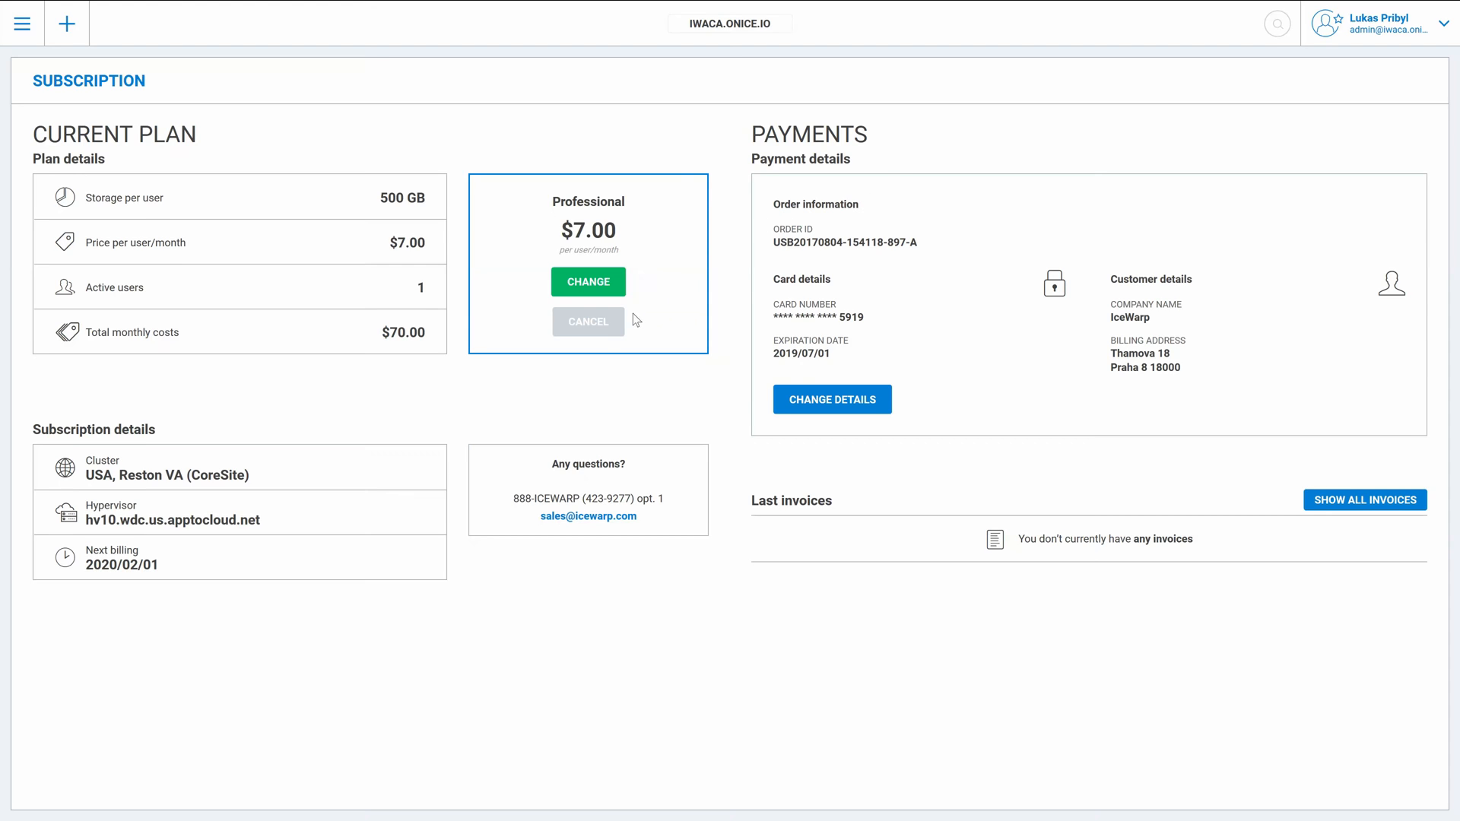
{"action": "mouse_move", "coordinate": [588, 320]}
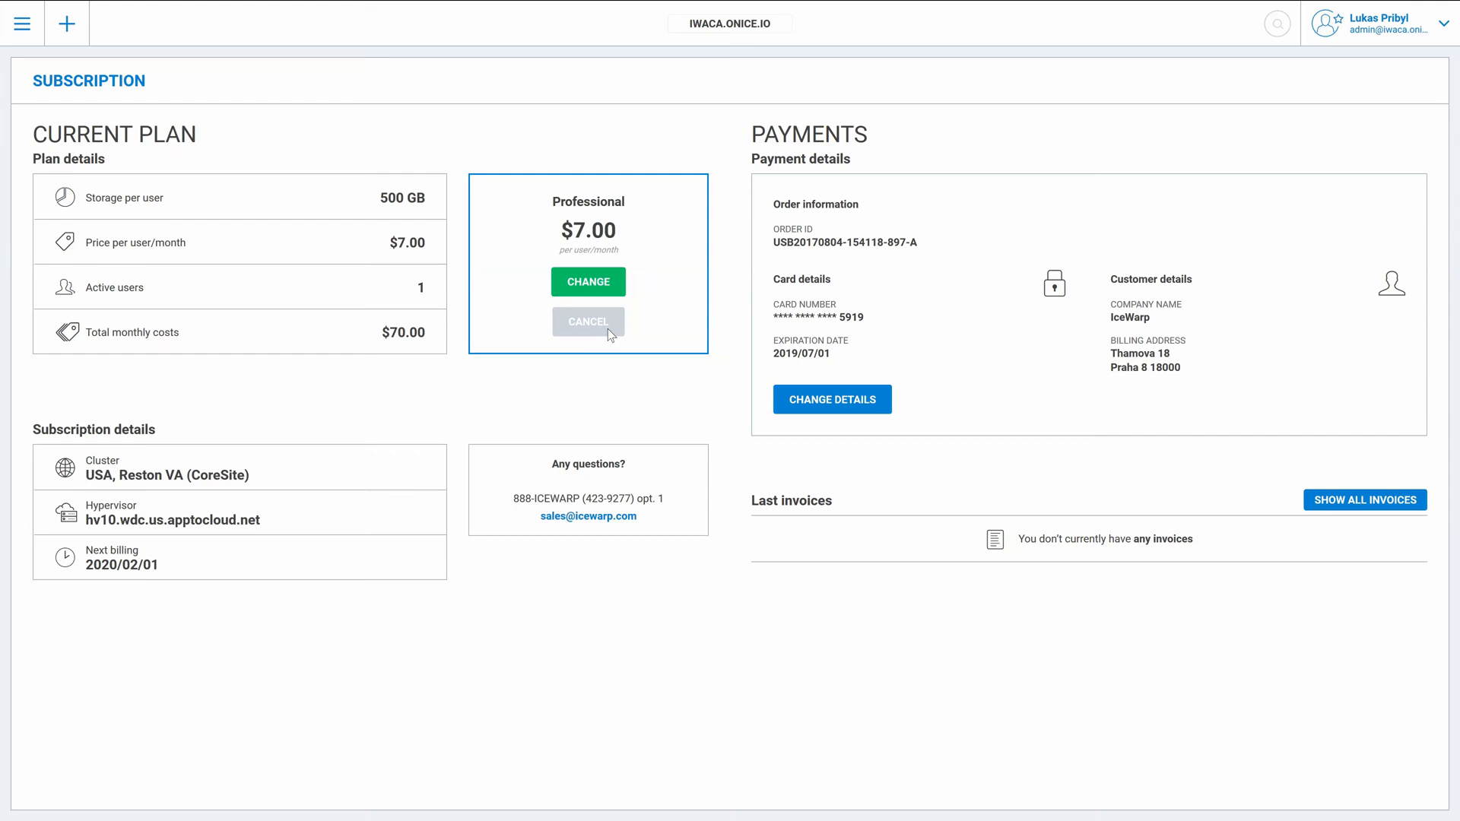
Step: Cancel the Professional plan and confirm on the Cancel Subscription page
{"action": "left_click", "coordinate": [587, 321]}
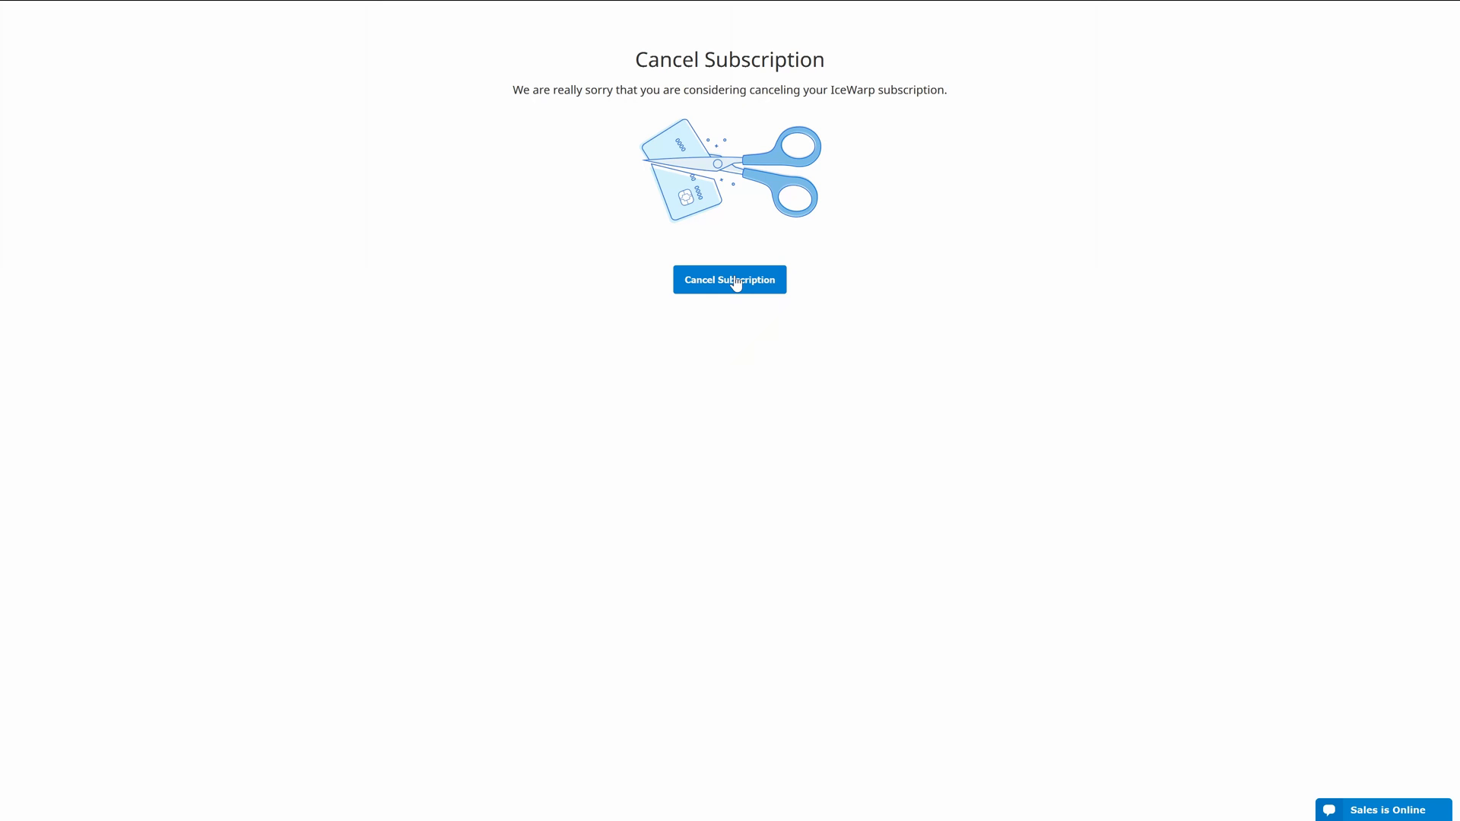
{"action": "left_click", "coordinate": [728, 280]}
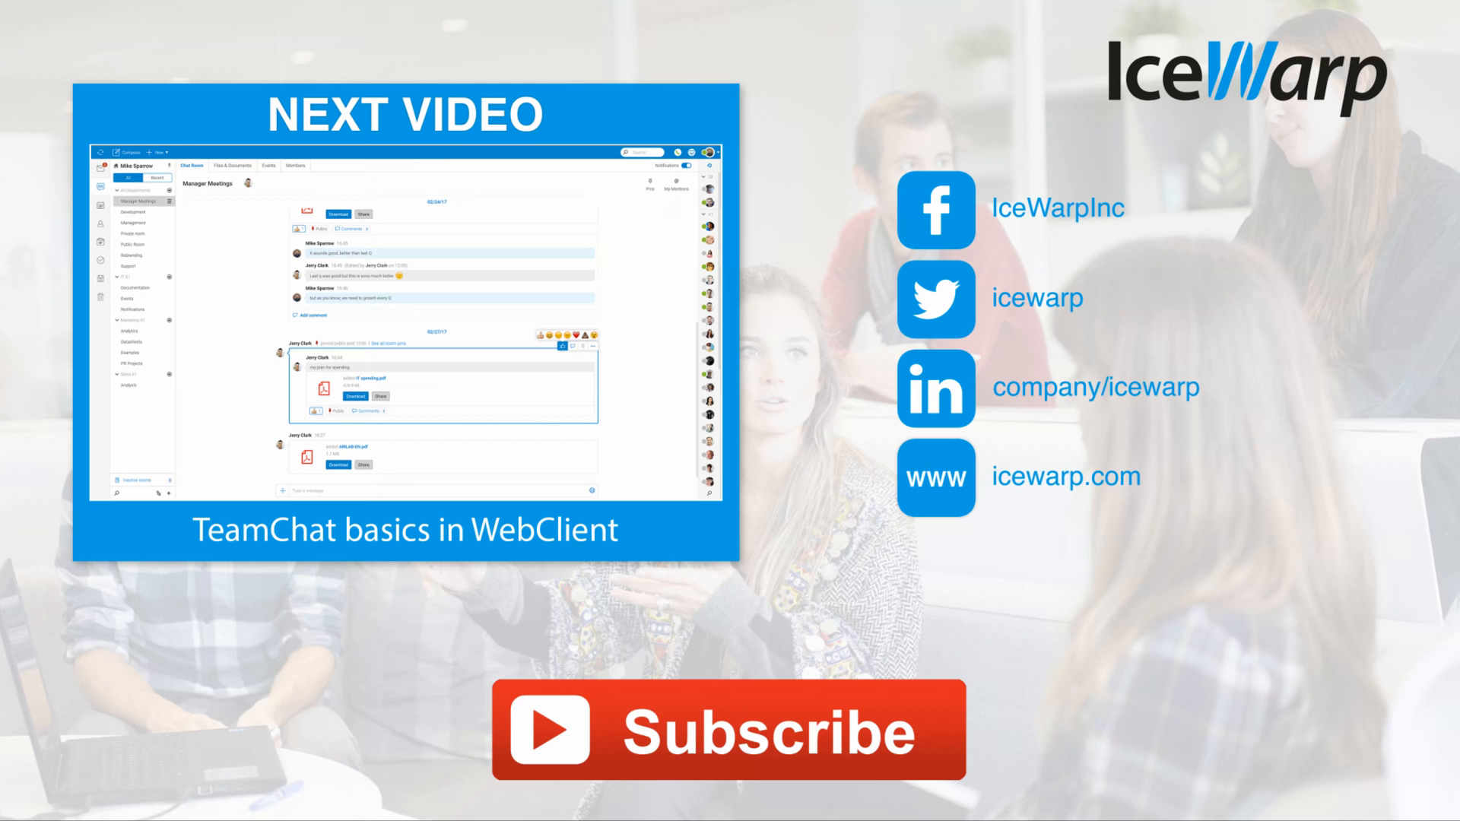